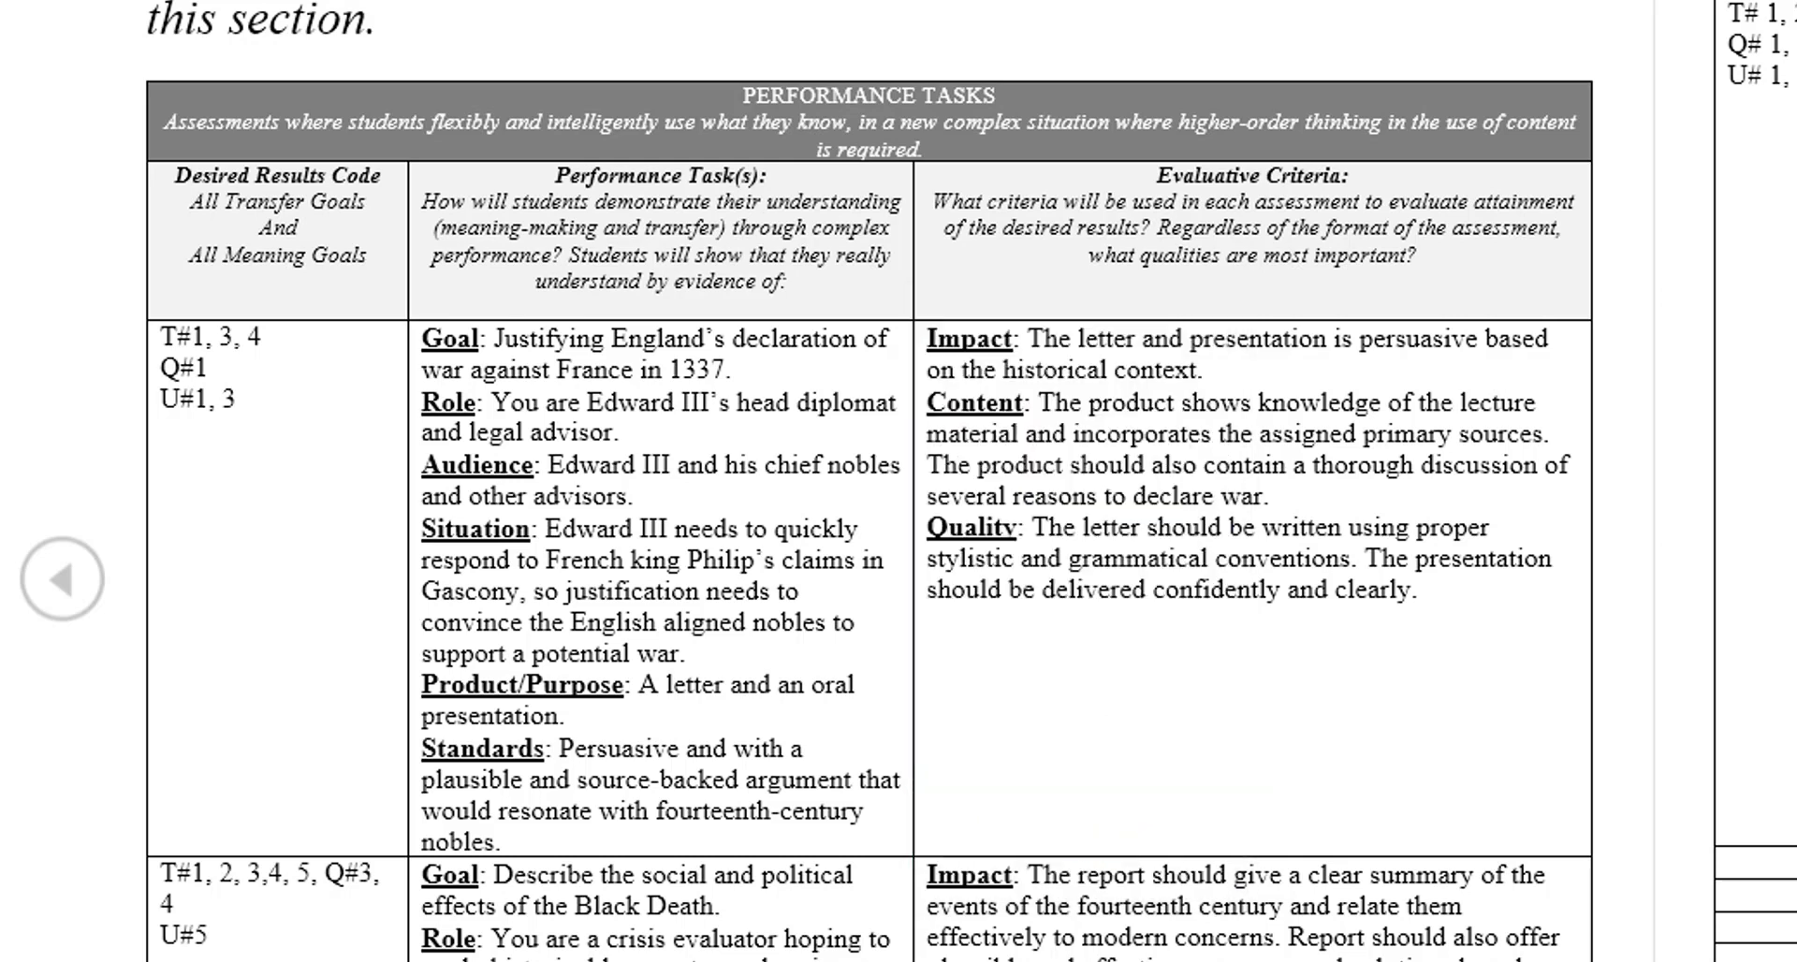
- Drag a yellow highlight over the Standards paragraph in the first Performance Task cell
drag(422, 733, 848, 842)
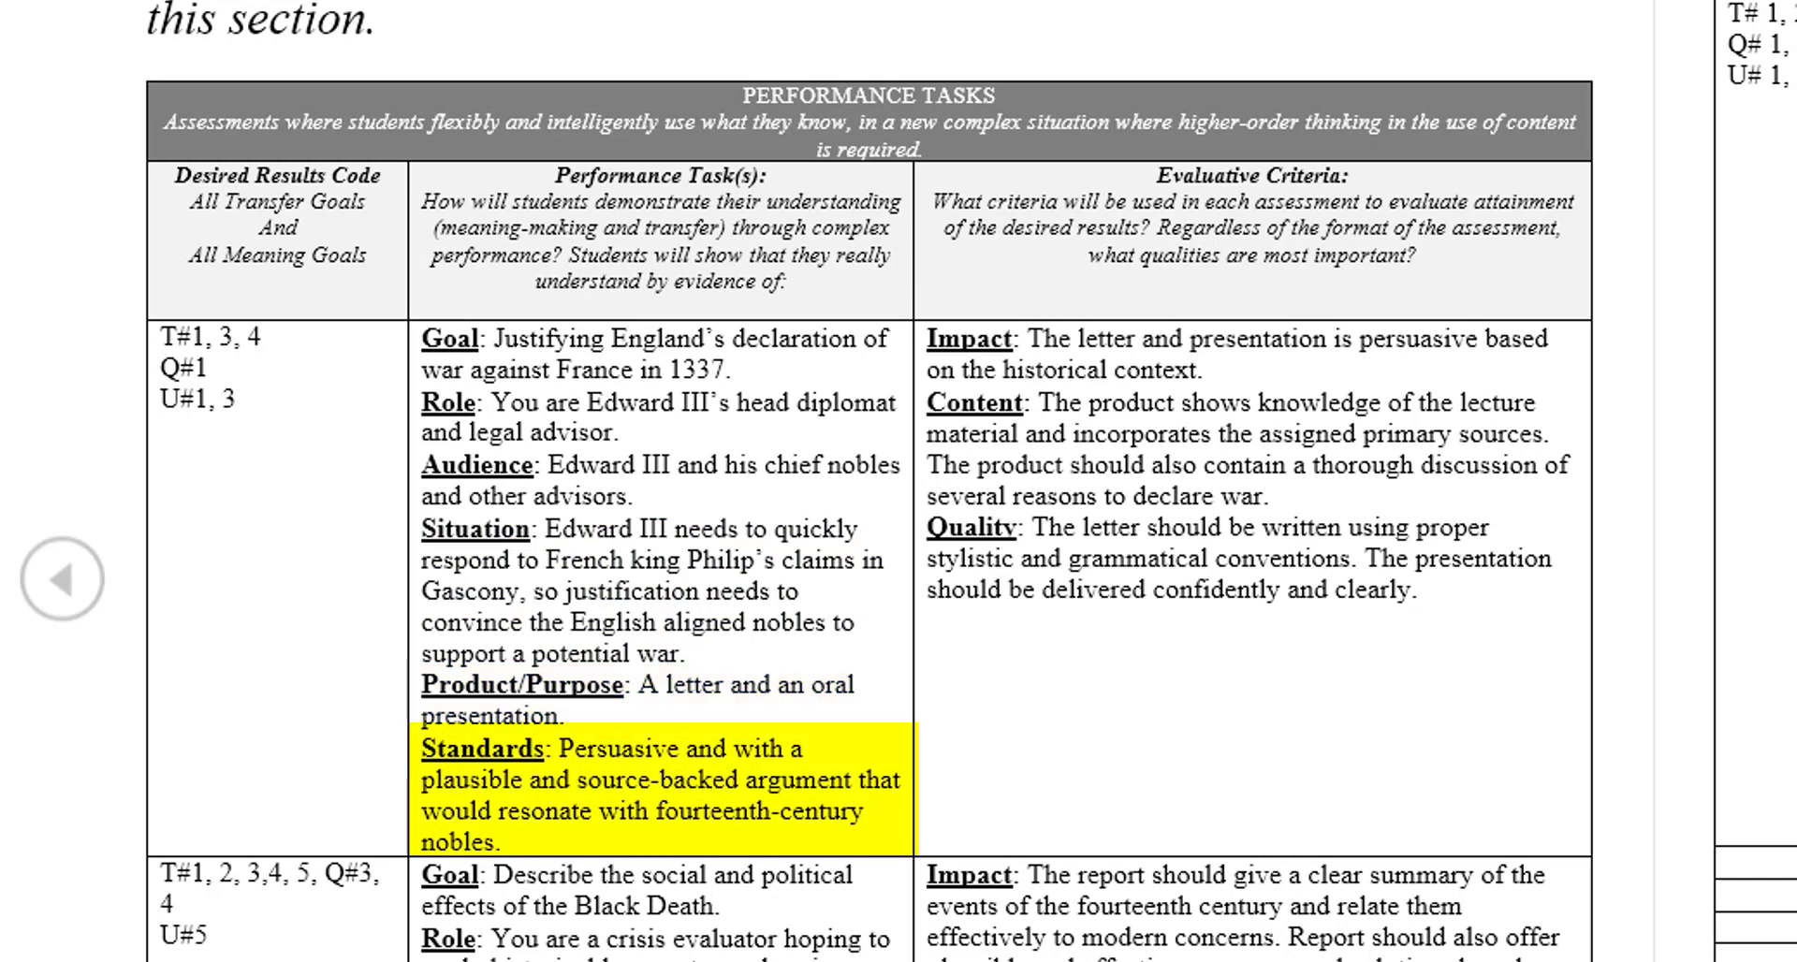